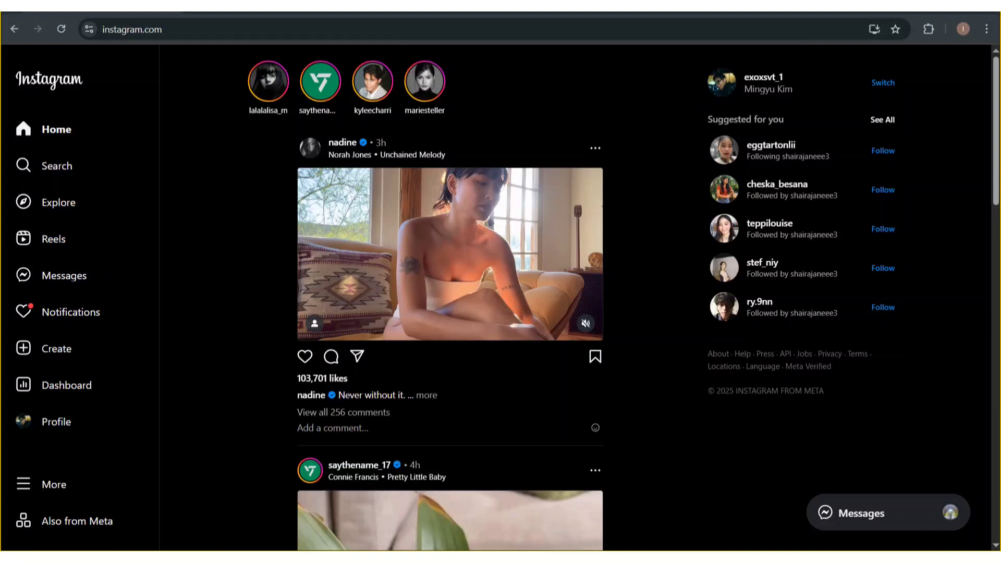
# Show Chrome's main menu over the Instagram home feed.
pyautogui.click(986, 30)
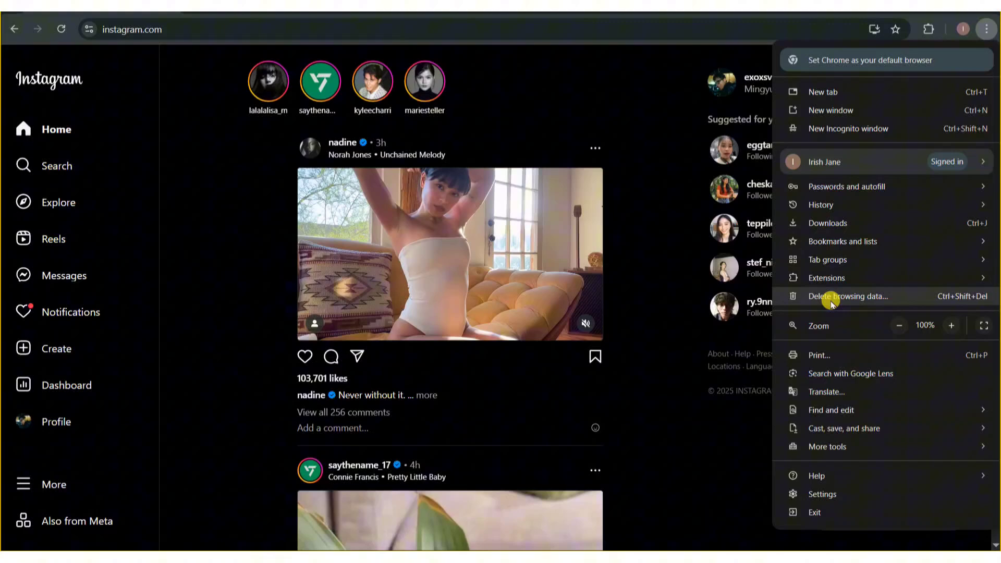
# Delete browsing history, cookies and cached files for a longer time range.
pyautogui.click(849, 296)
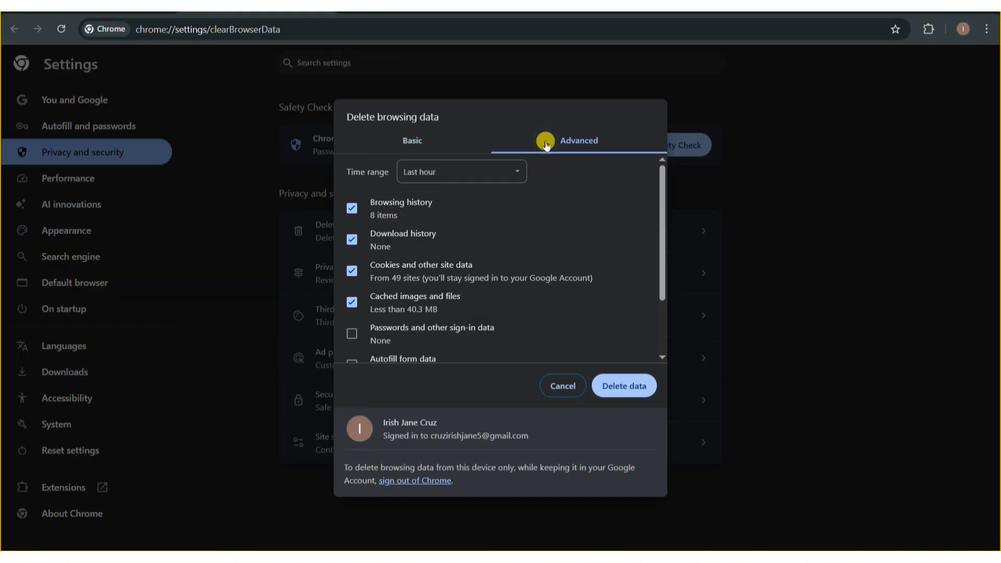
pyautogui.click(461, 171)
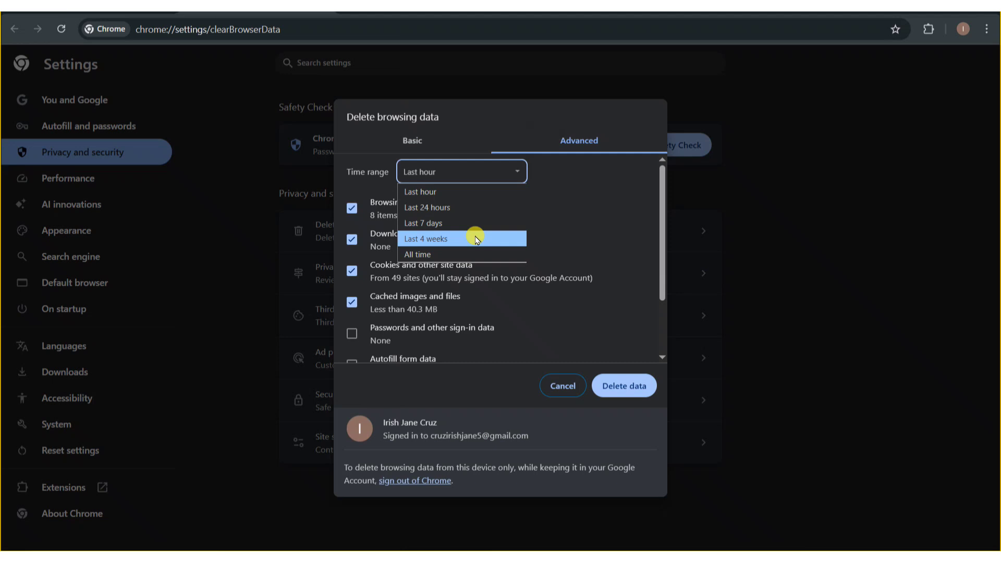
pyautogui.click(416, 254)
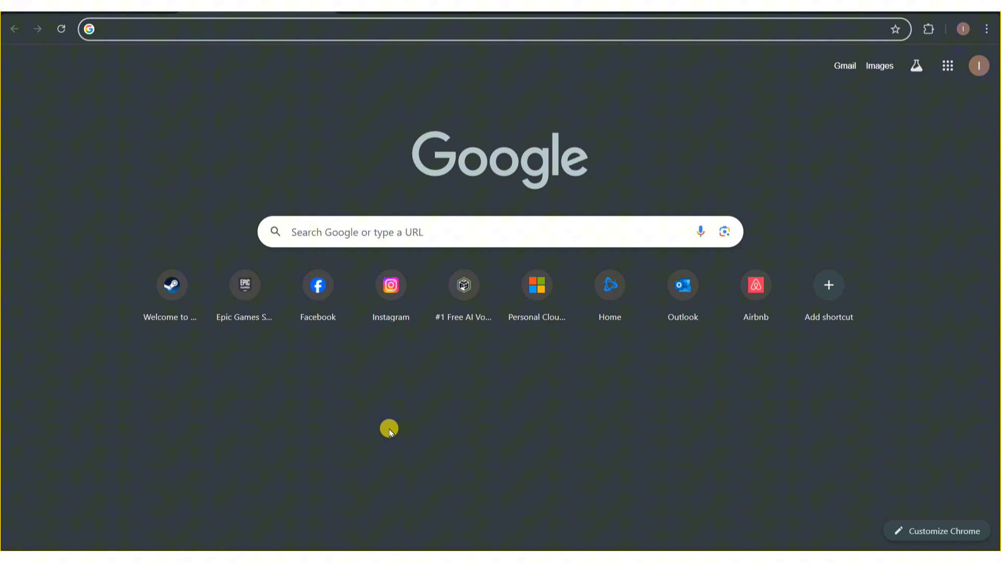
# Search Google for 'instagram down detector' from the address bar.
pyautogui.click(256, 29)
pyautogui.write('instagr')
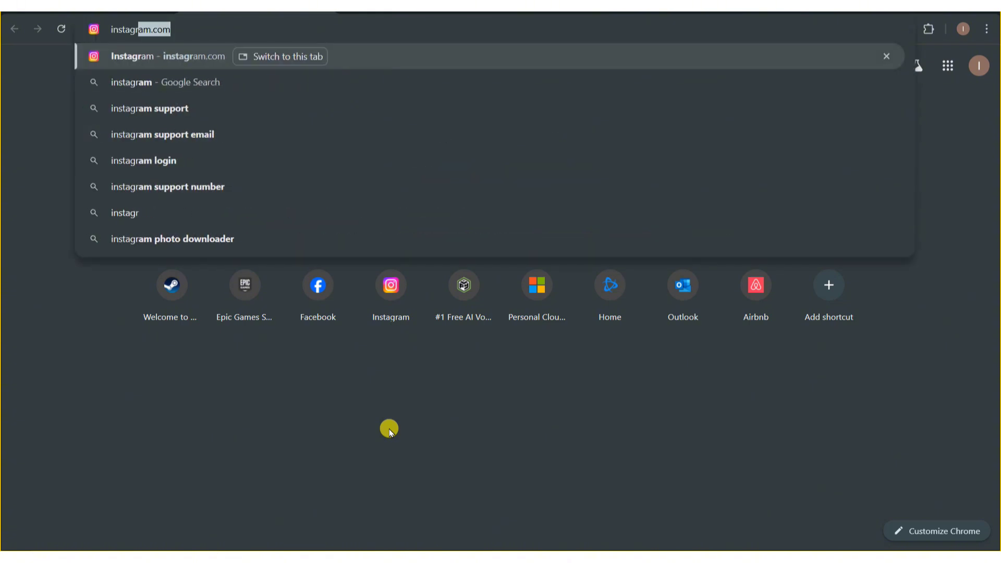
pyautogui.press('Backspace')
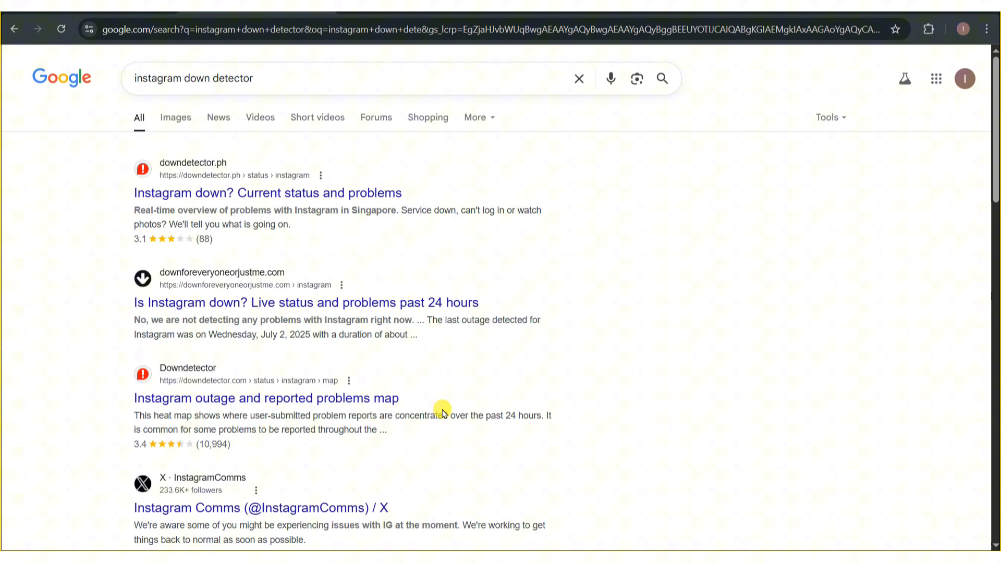
pyautogui.click(267, 193)
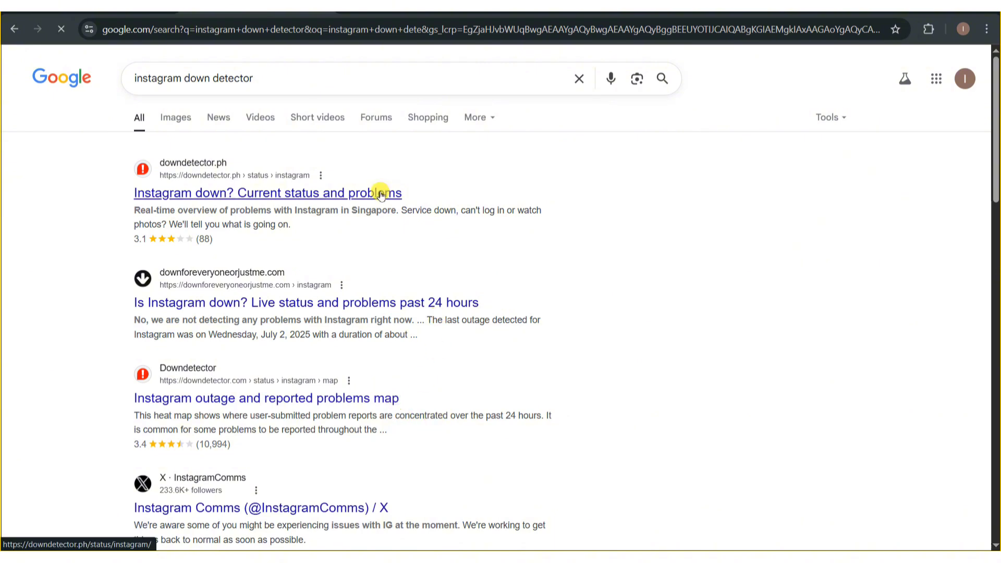
# View Downdetector's Instagram status showing no current problems and the 24-hour outage chart.
pyautogui.click(267, 193)
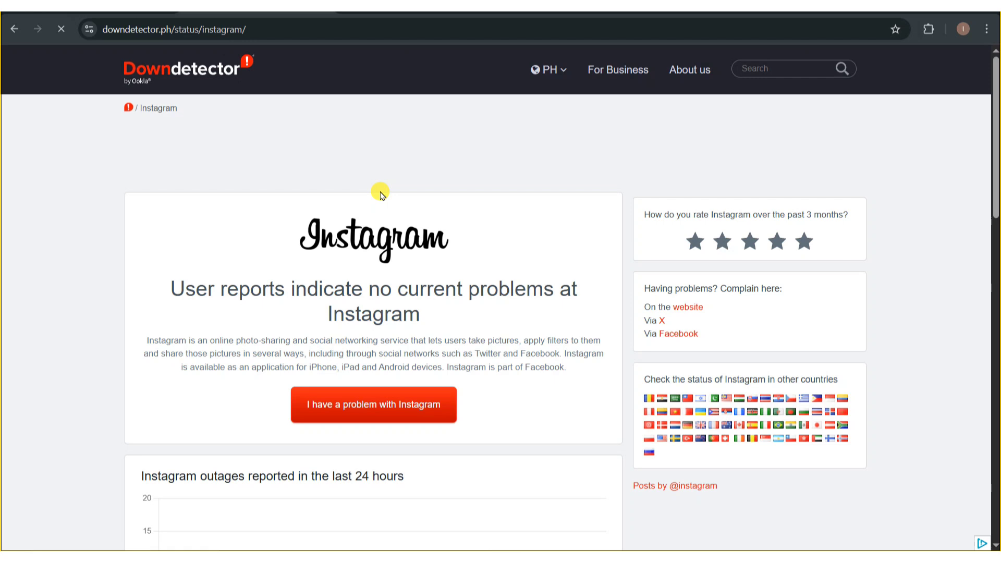
pyautogui.scroll(-3)
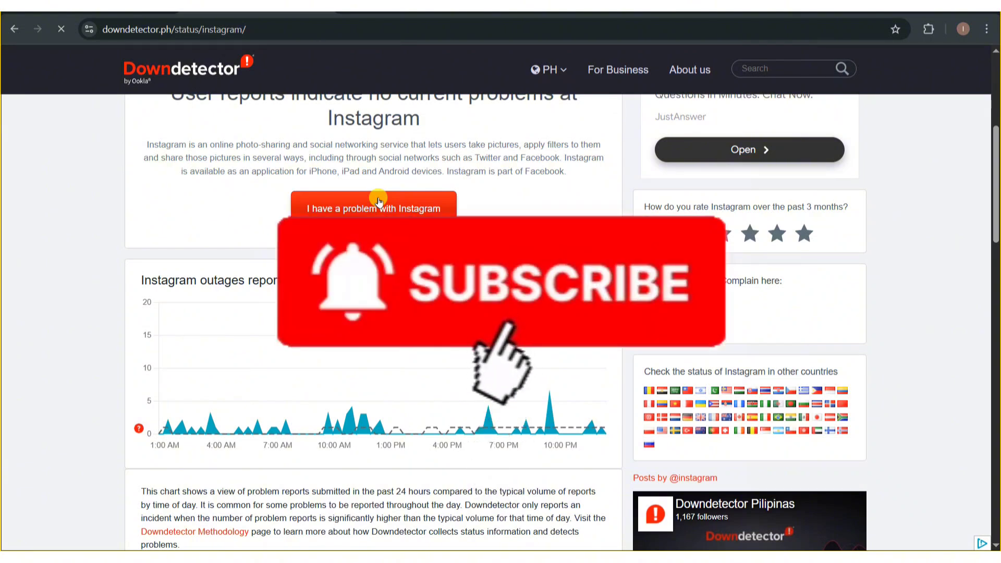
pyautogui.moveTo(505, 460)
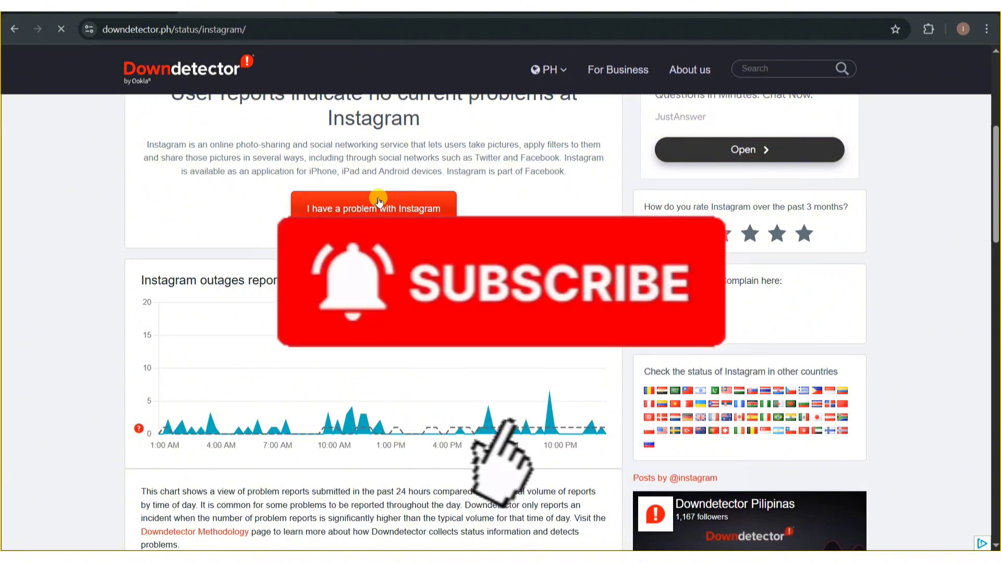